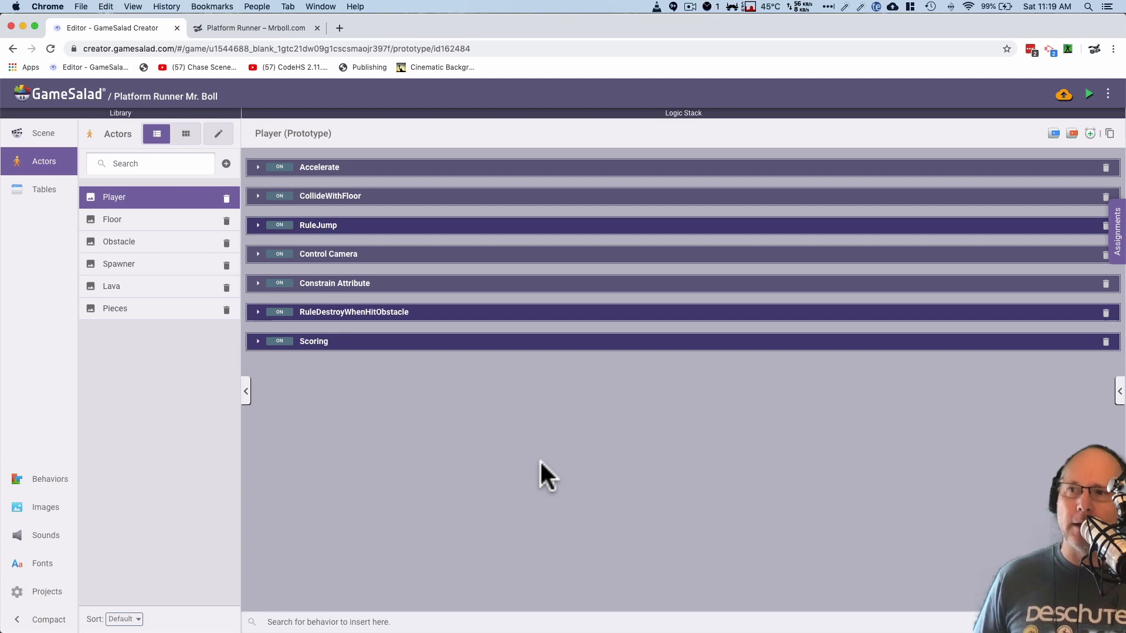
mouse_move(371, 463)
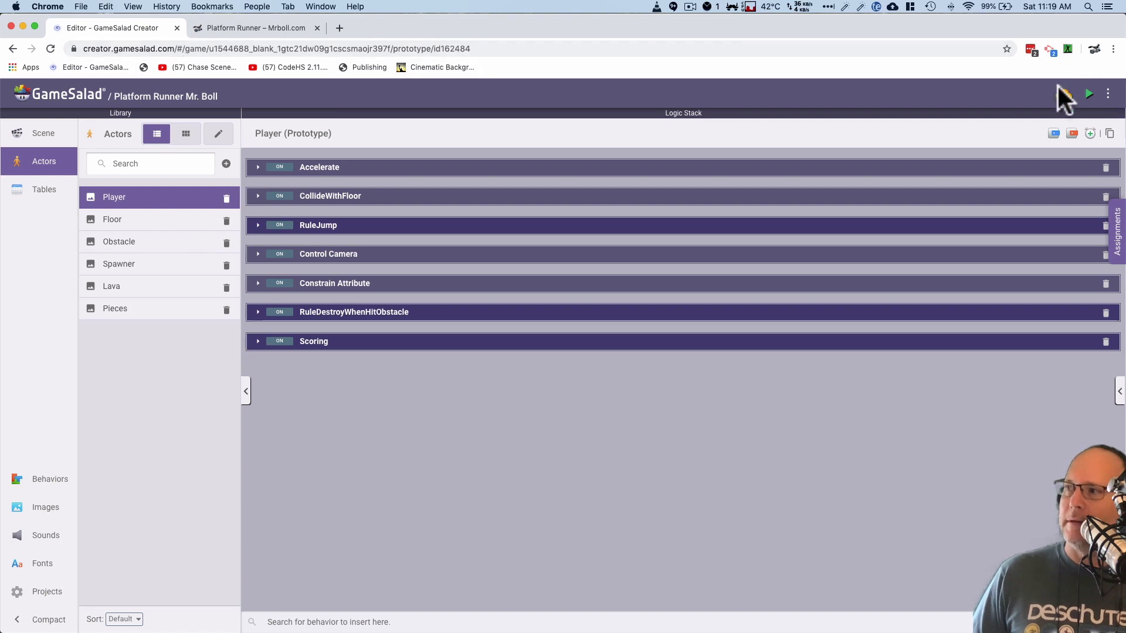
- Run a LevelOne preview in its own tab, then return to the Player actor's behaviors
click(1088, 93)
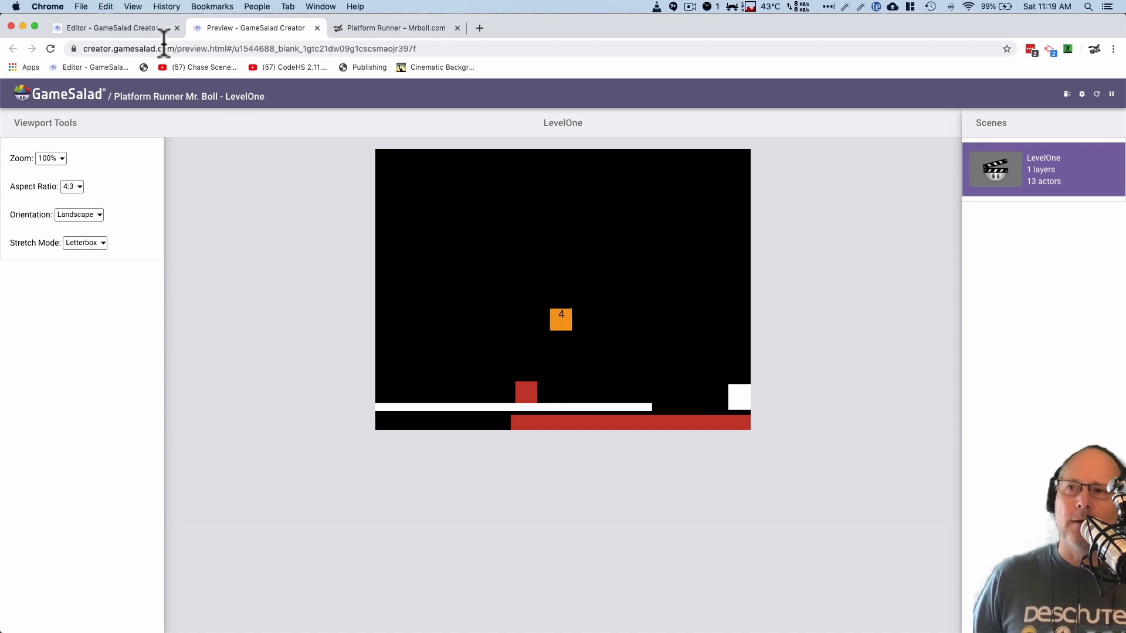
click(111, 28)
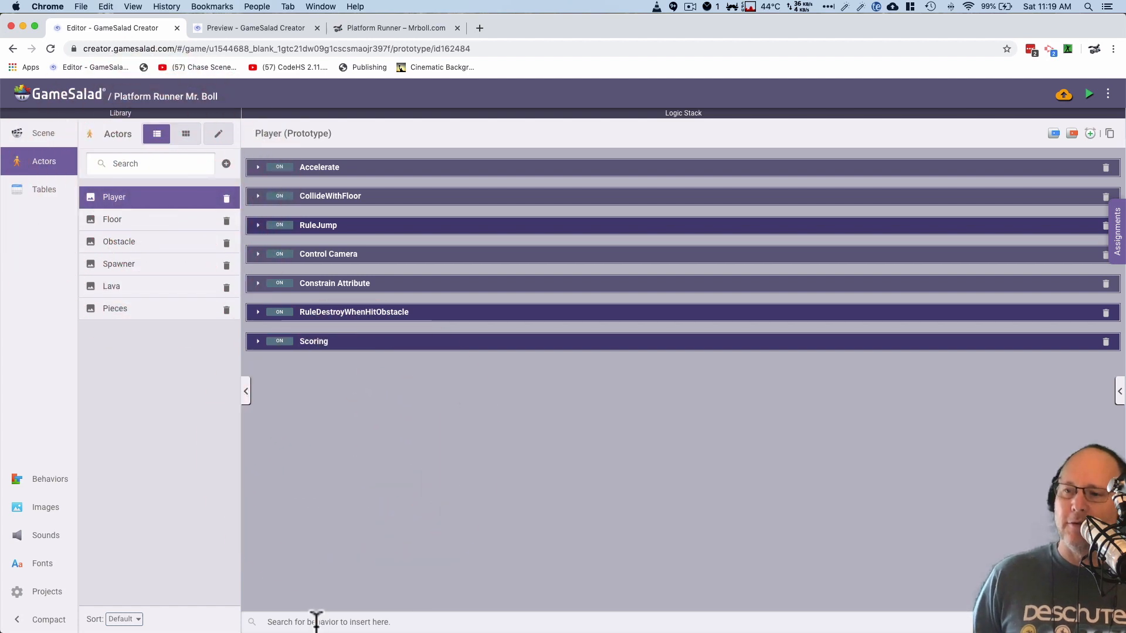
- Add a Play Sound behavior to the Player via search 'pl' and show the Sounds library
text(pl)
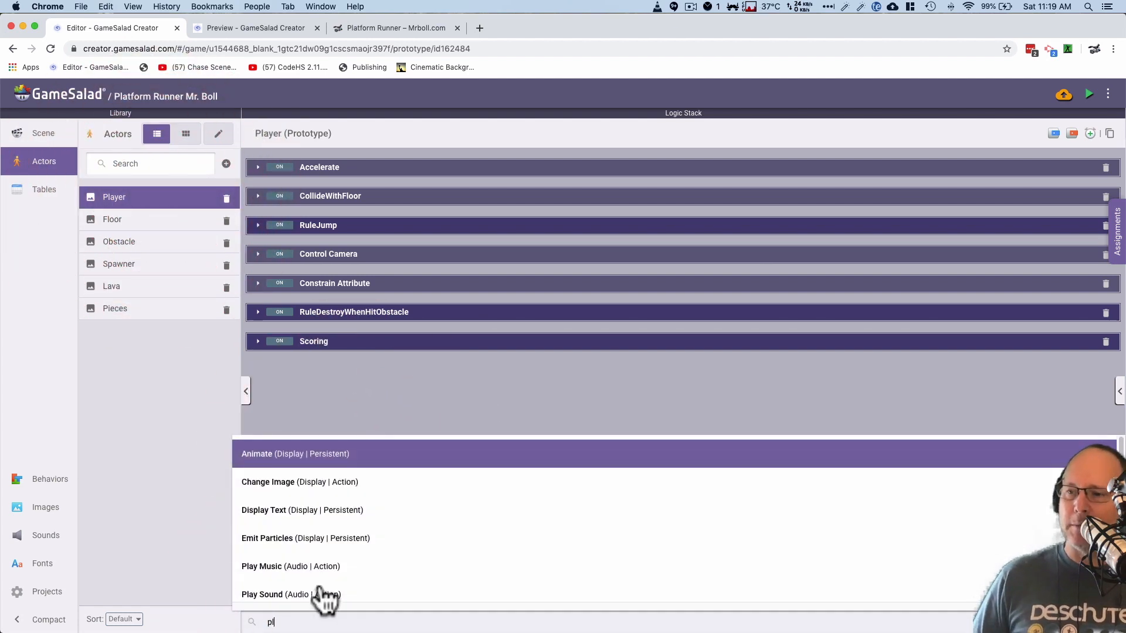
click(263, 594)
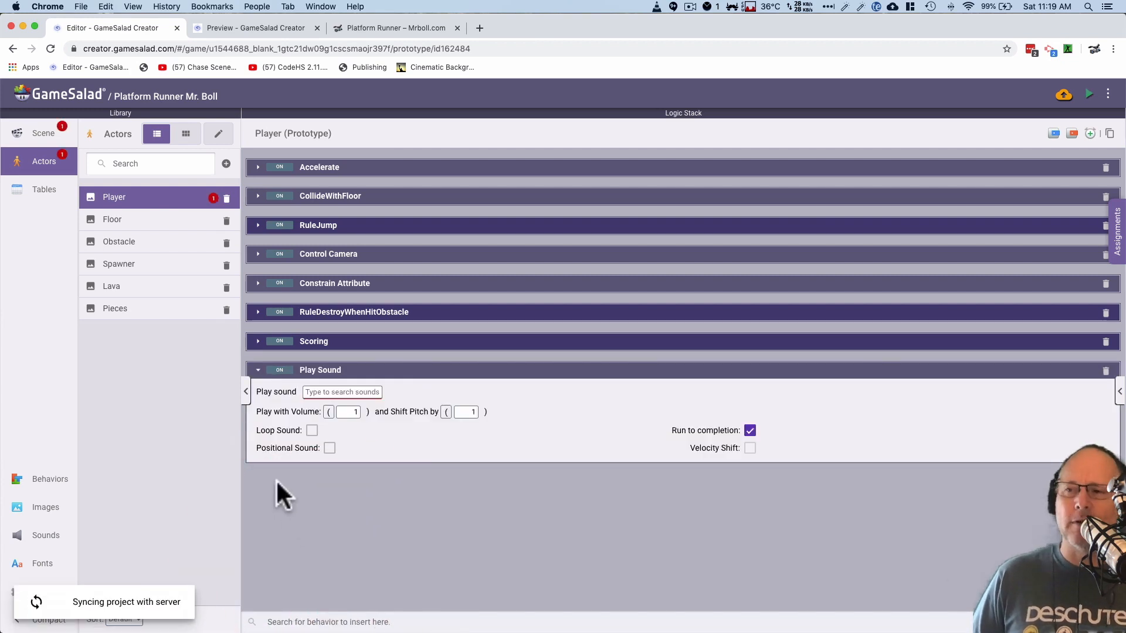
click(342, 393)
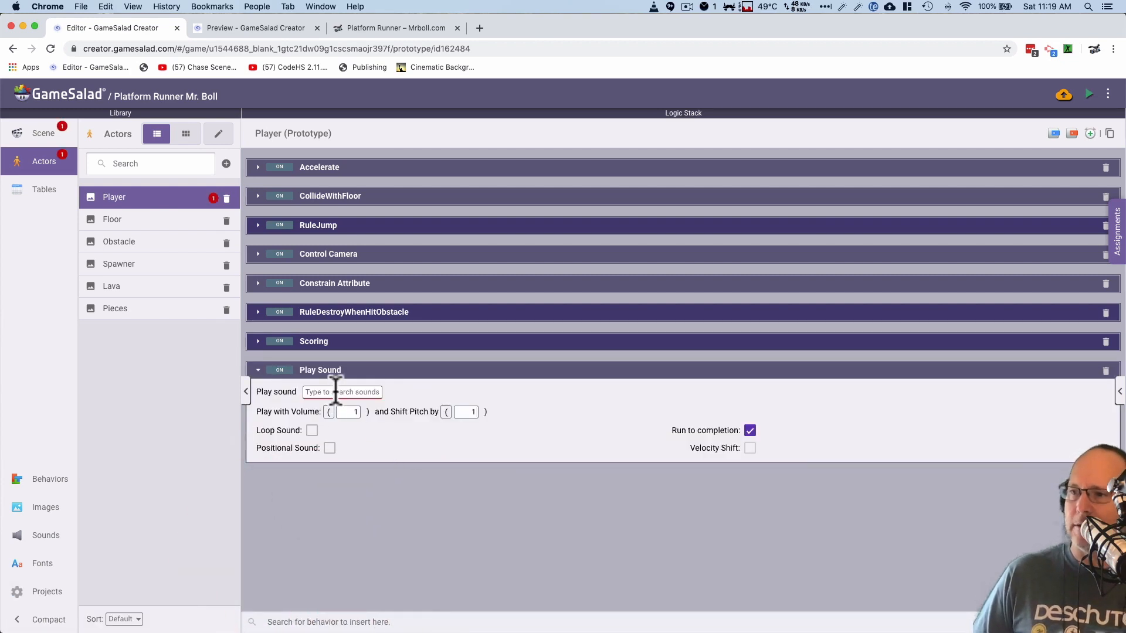
click(320, 370)
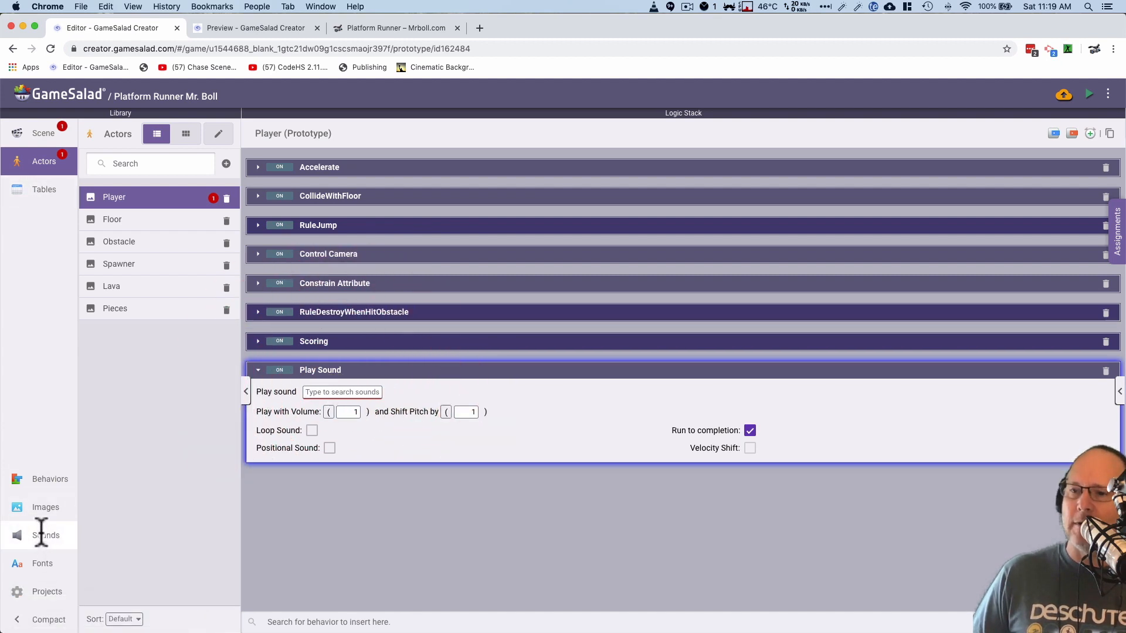
click(46, 535)
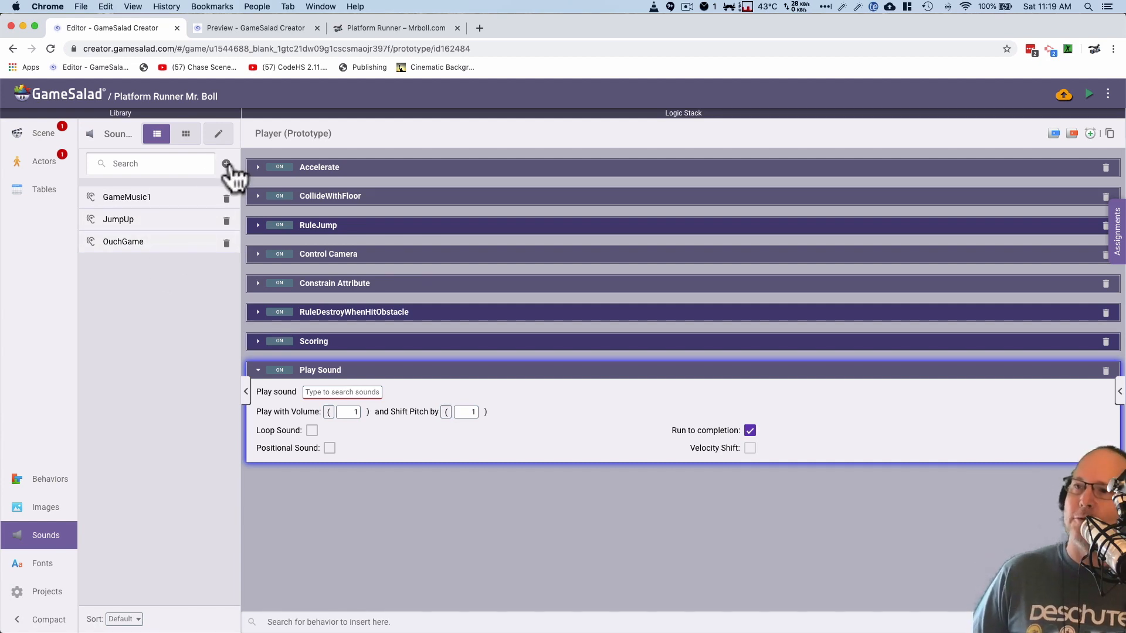
click(225, 163)
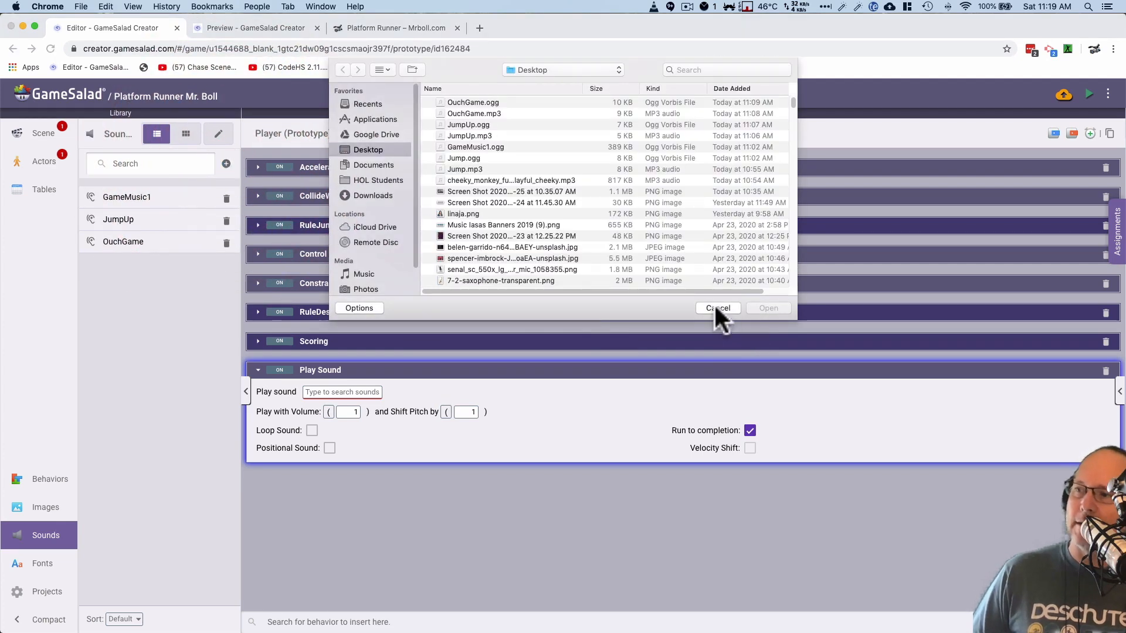
click(717, 307)
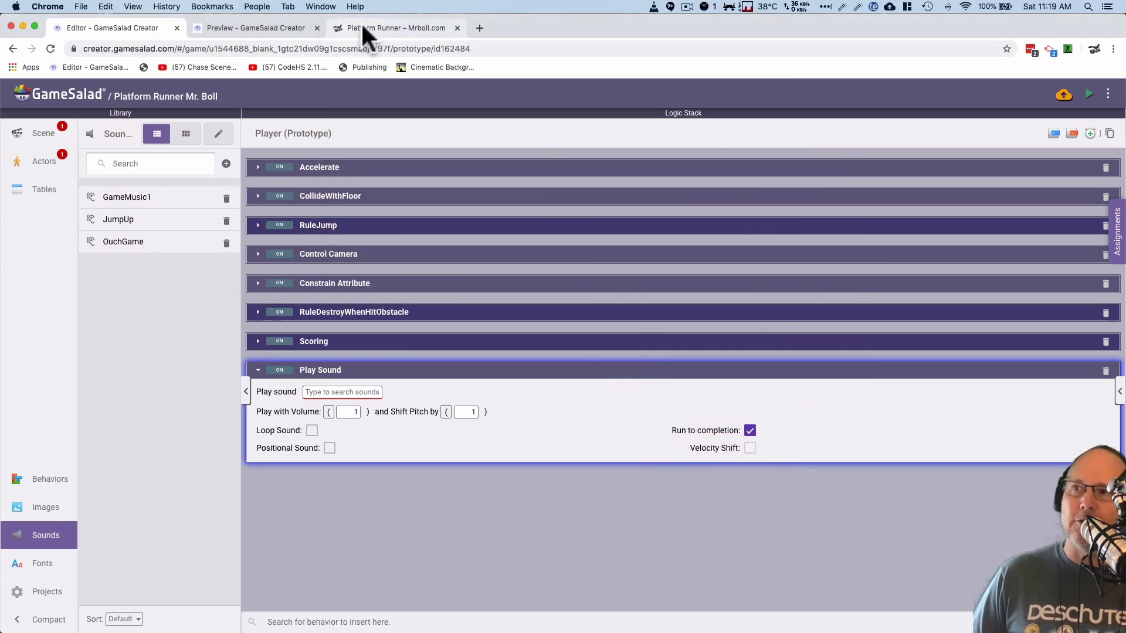
click(393, 28)
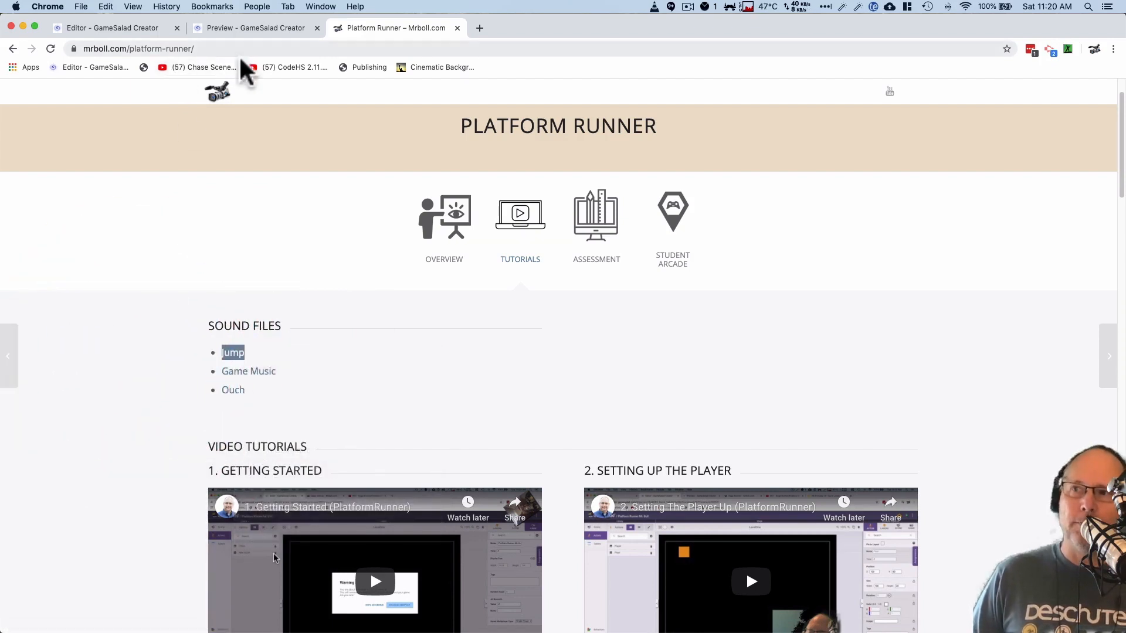
click(112, 27)
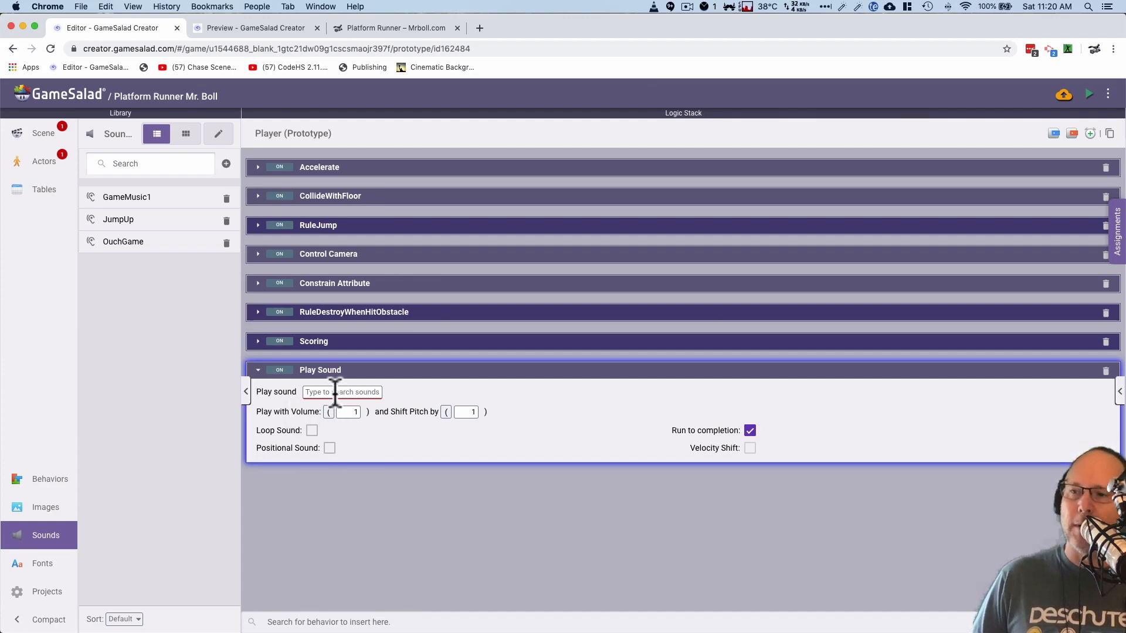
- Set the Play Sound behavior to play GameMusic1 and switch to the game preview
click(342, 392)
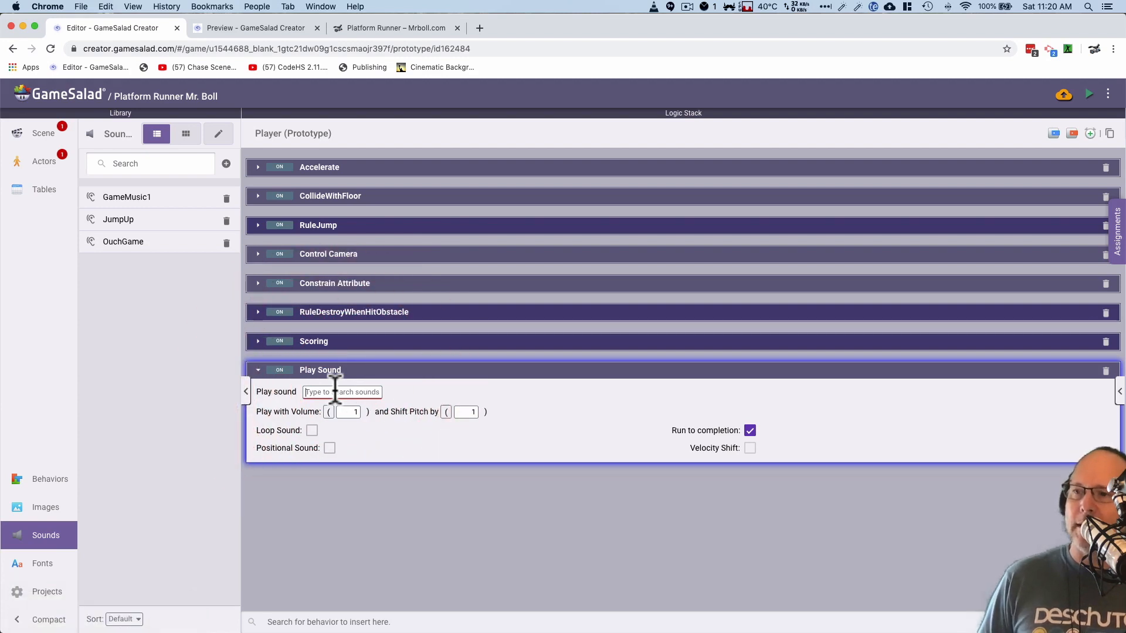
text(ga)
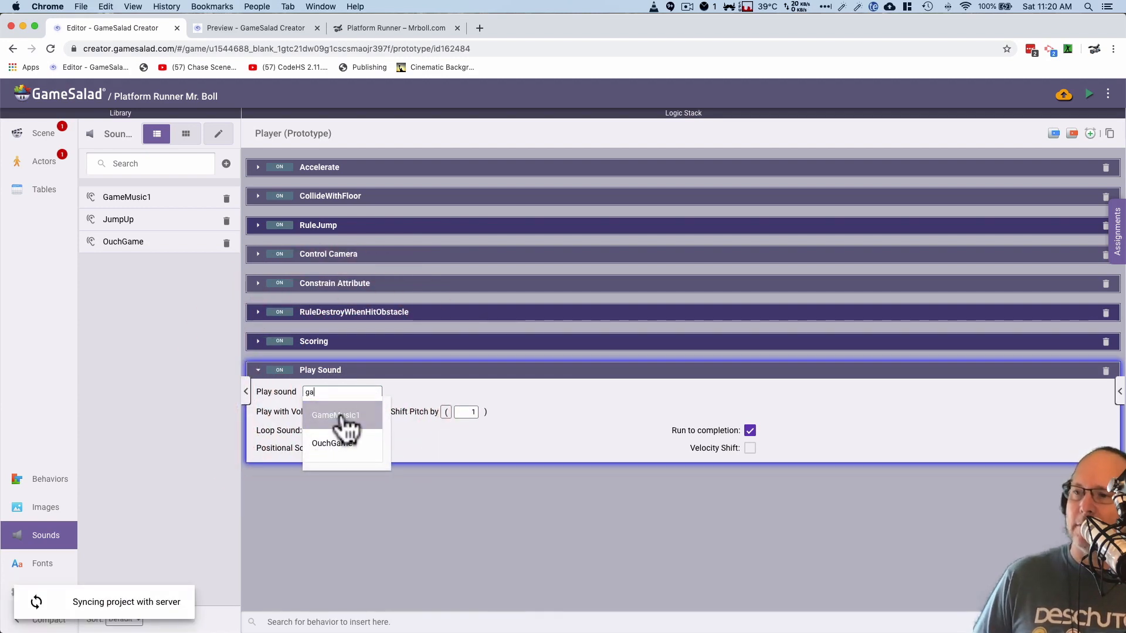
click(336, 415)
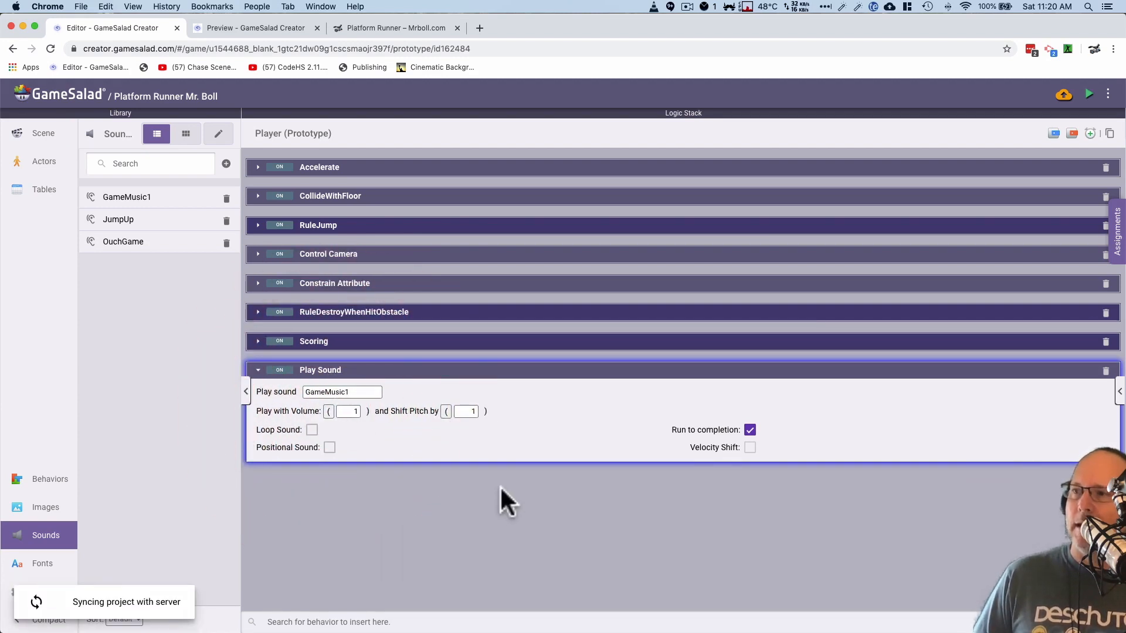
click(255, 28)
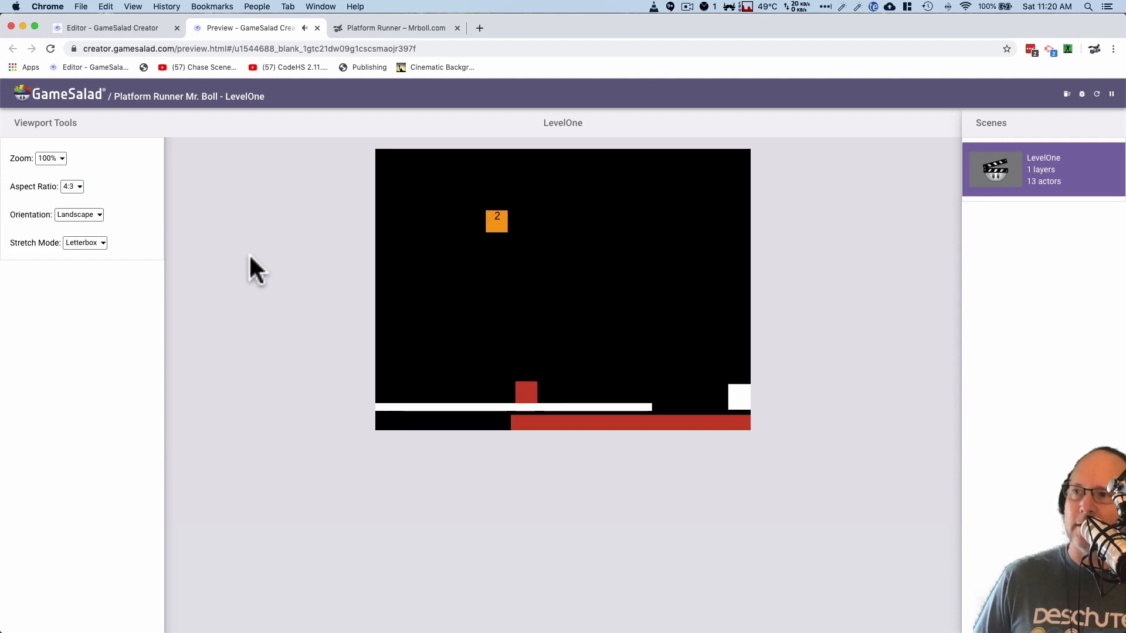
- Back in the editor, make GameMusic1 not run to completion, with Loop Sound left off
click(112, 27)
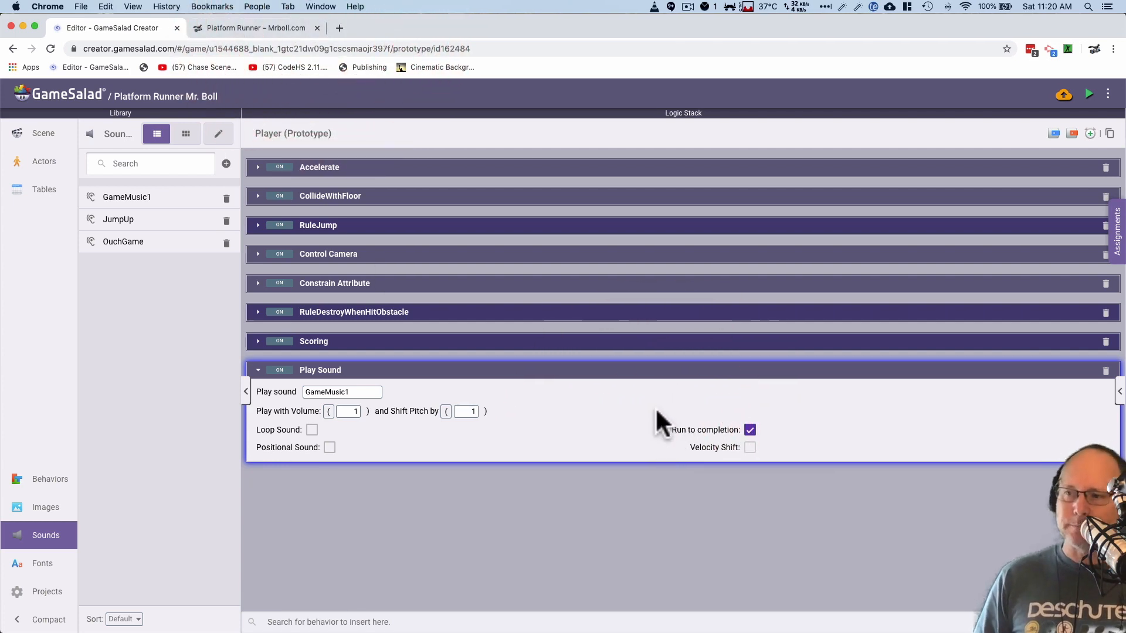
click(749, 429)
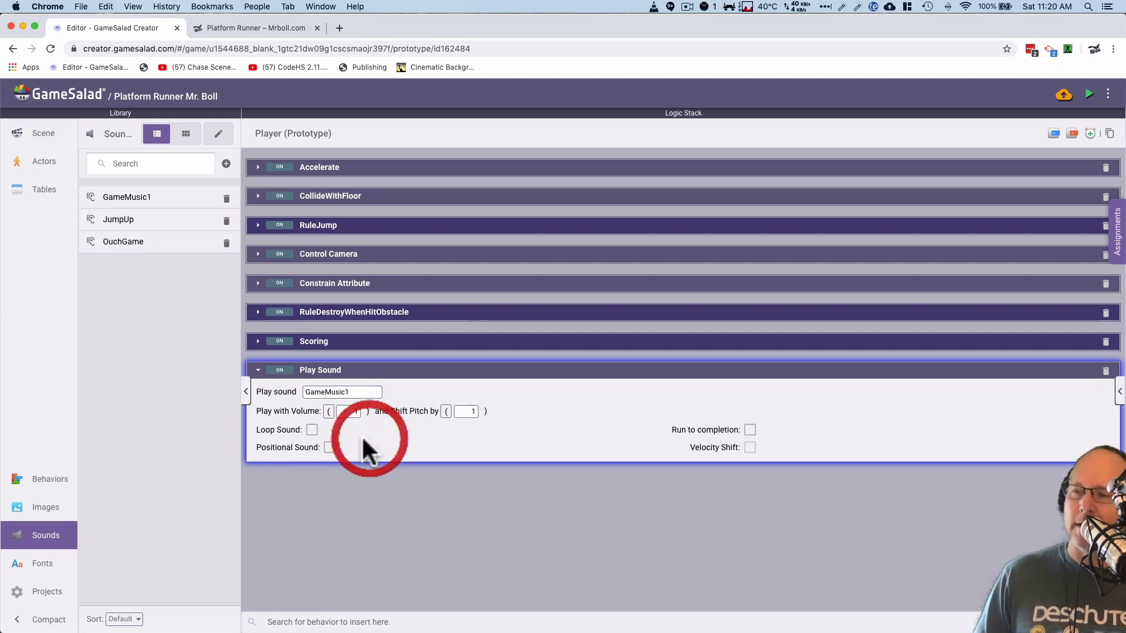
click(311, 429)
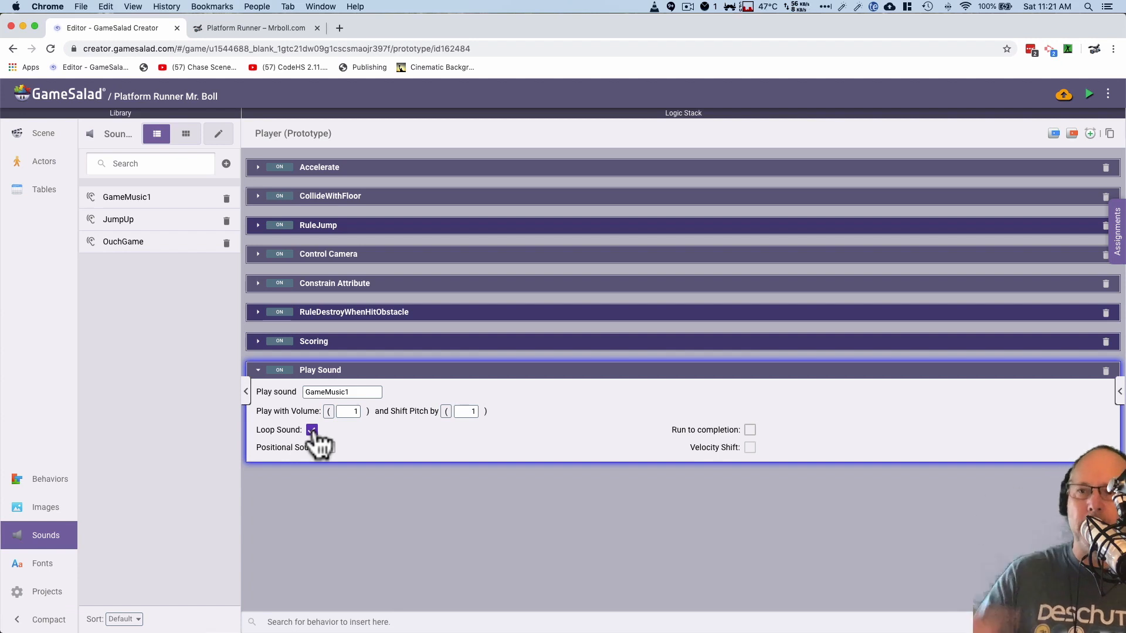
click(312, 429)
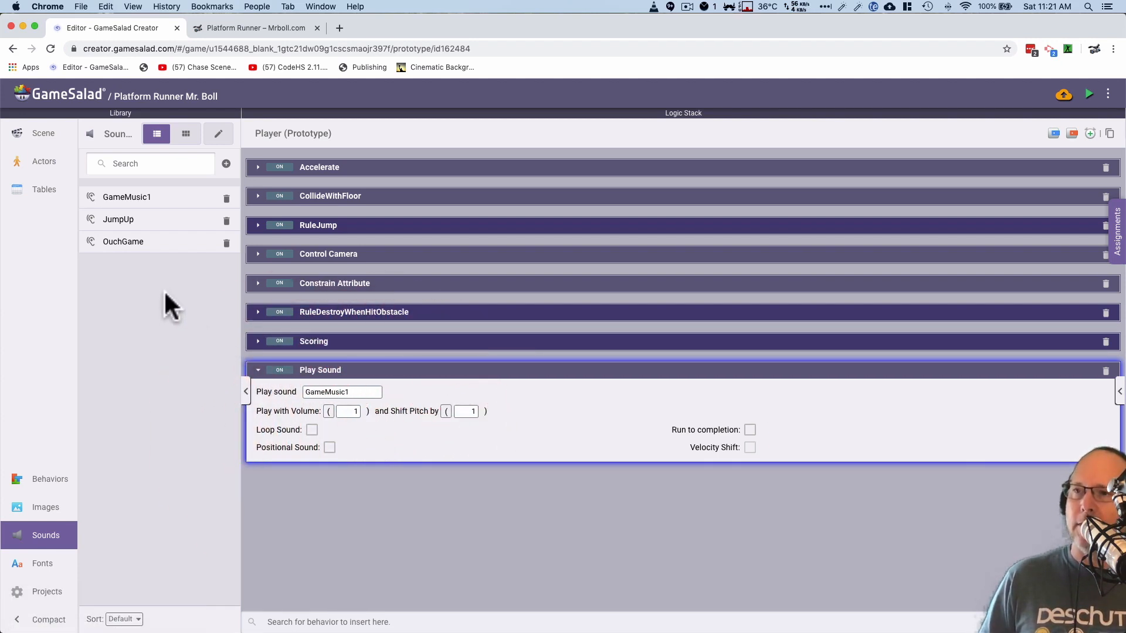
mouse_move(265, 262)
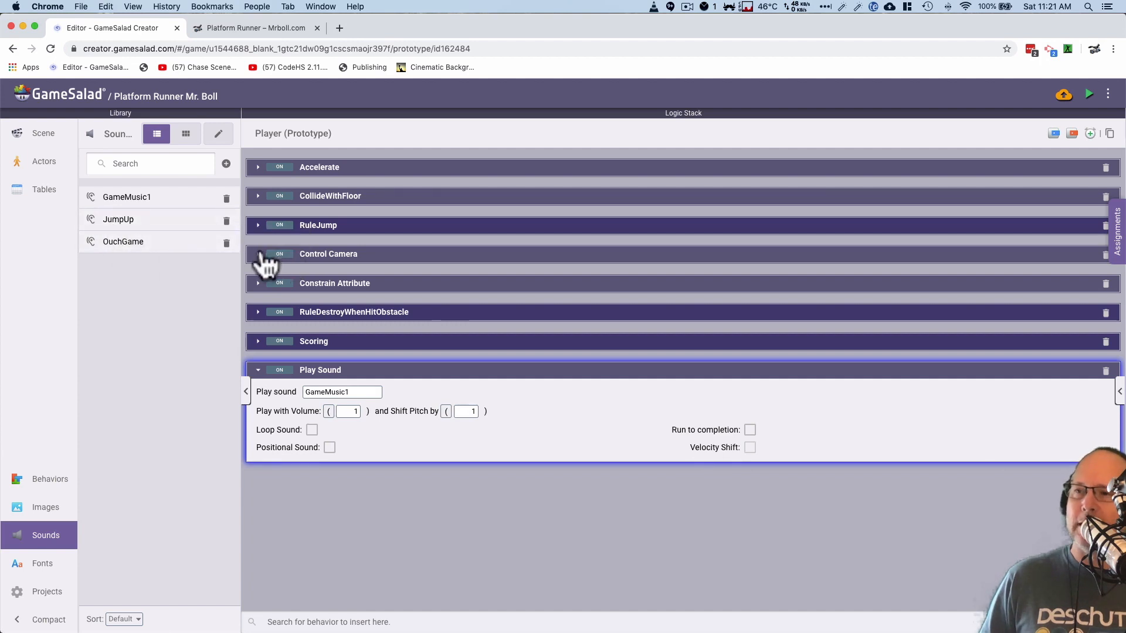
- Add a Play Sound behavior playing JumpUp inside RuleJump, then switch to the preview
click(257, 370)
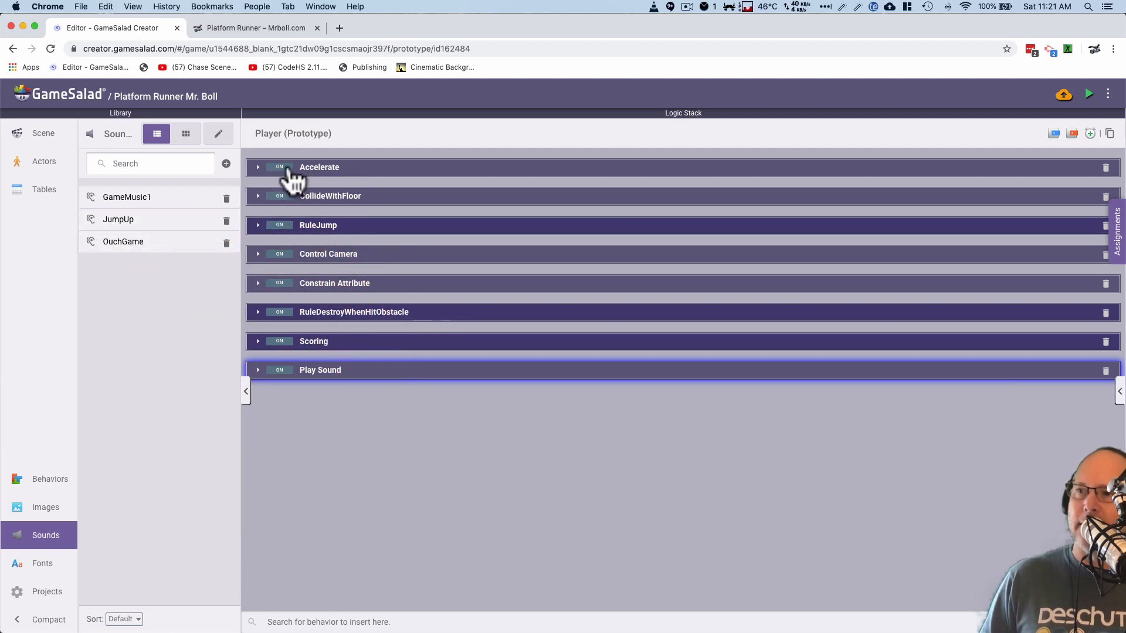
mouse_move(334, 270)
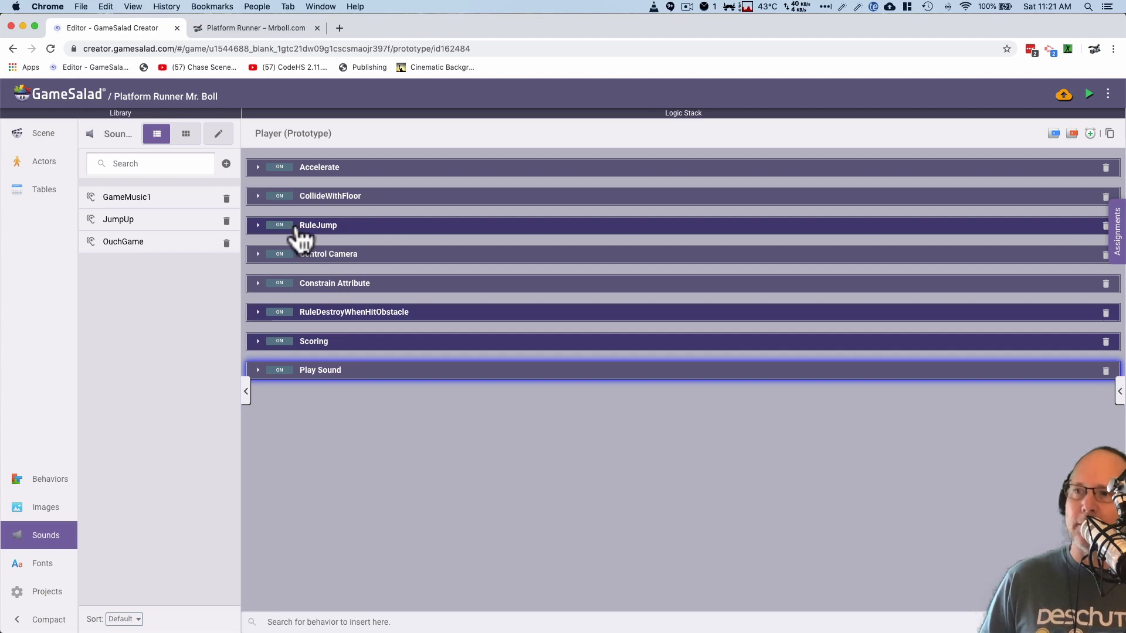
click(258, 225)
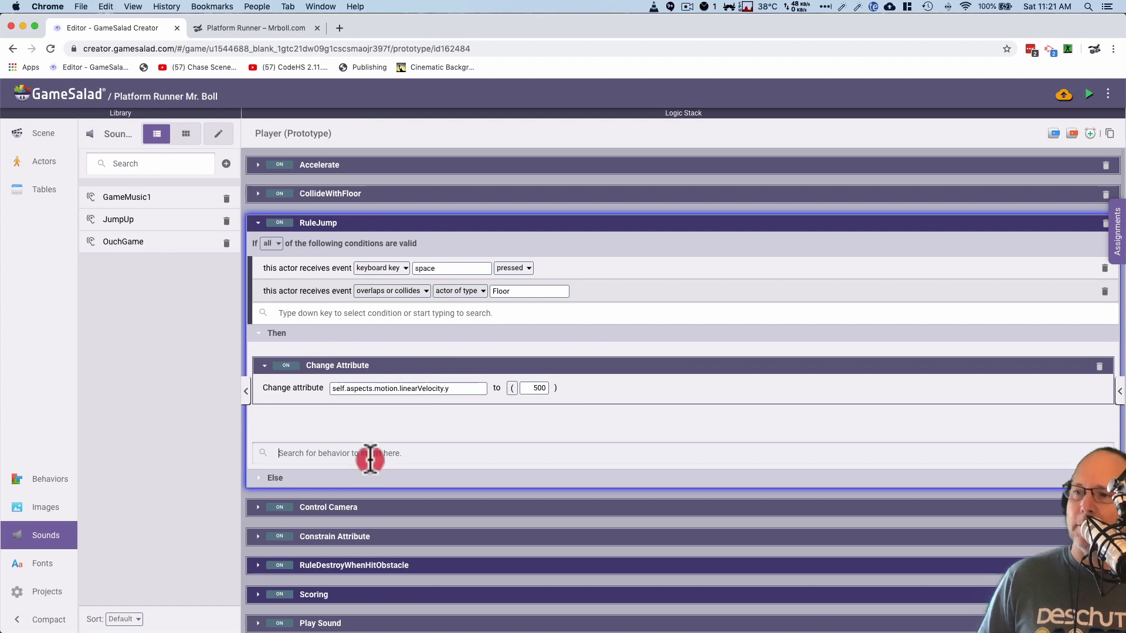
text(play)
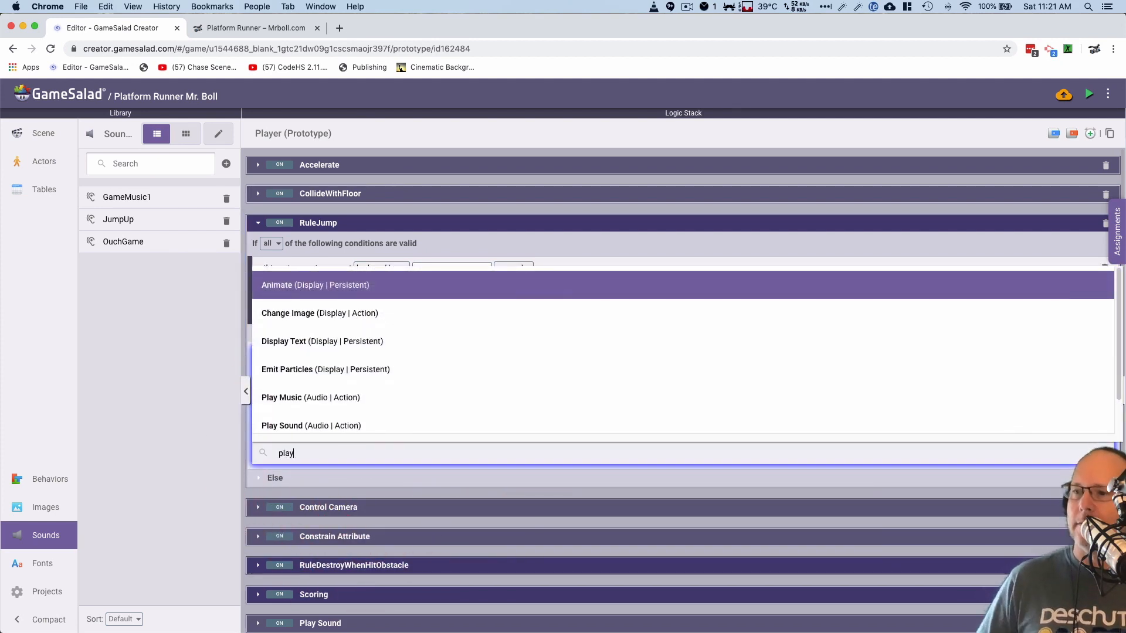
click(282, 426)
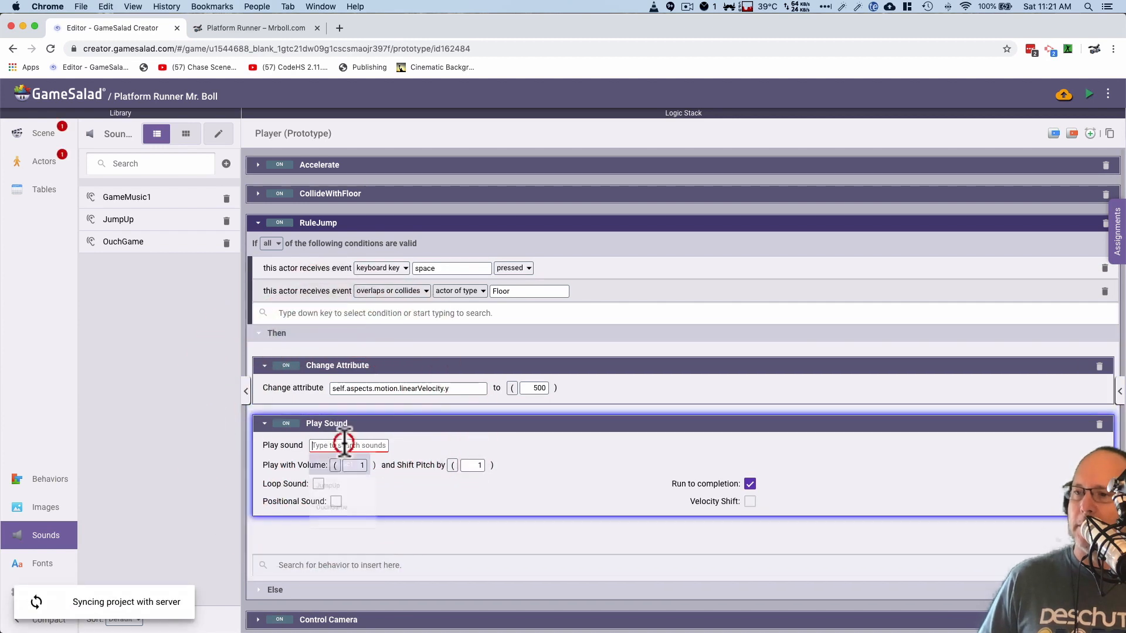
text(ju)
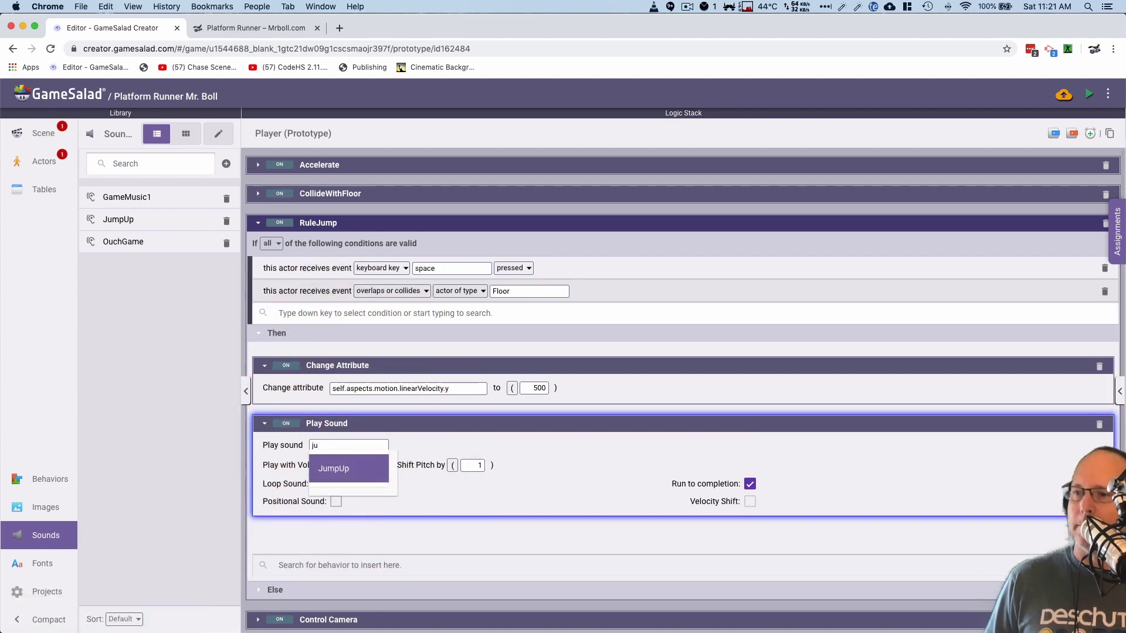
click(333, 468)
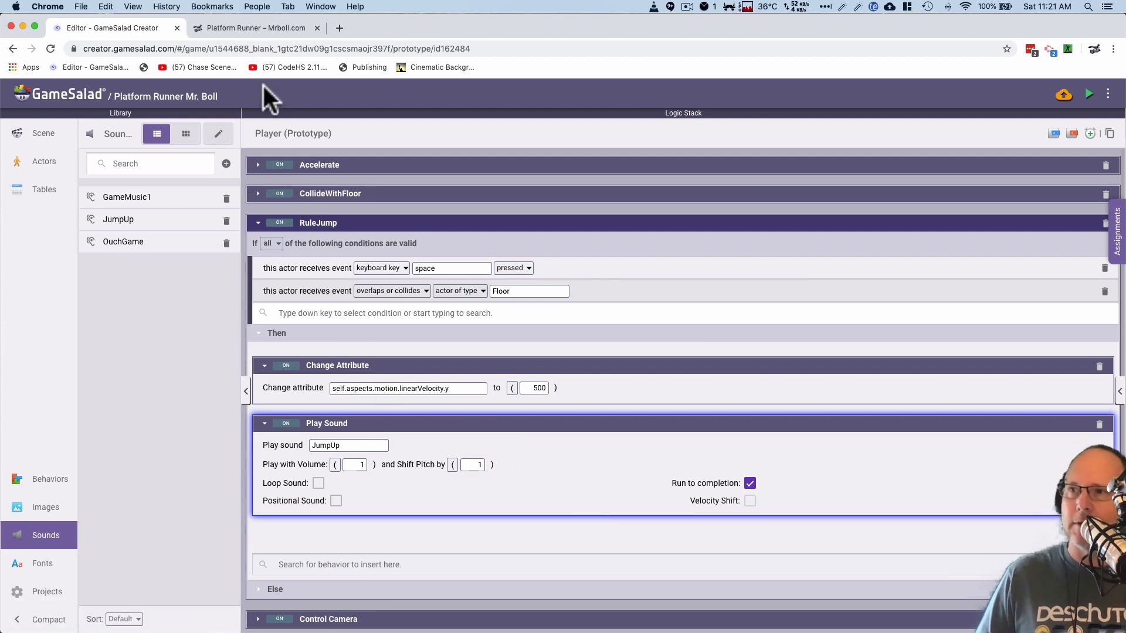
click(255, 27)
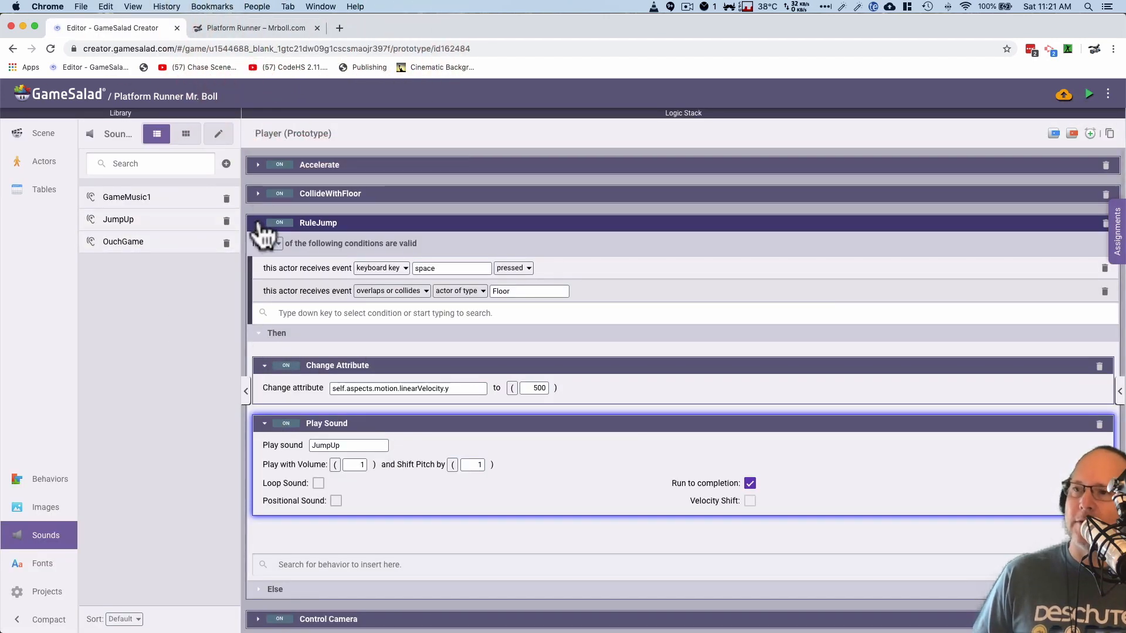
- Add a Play Sound behavior to RuleDestroyWhenHitObstacle
click(258, 223)
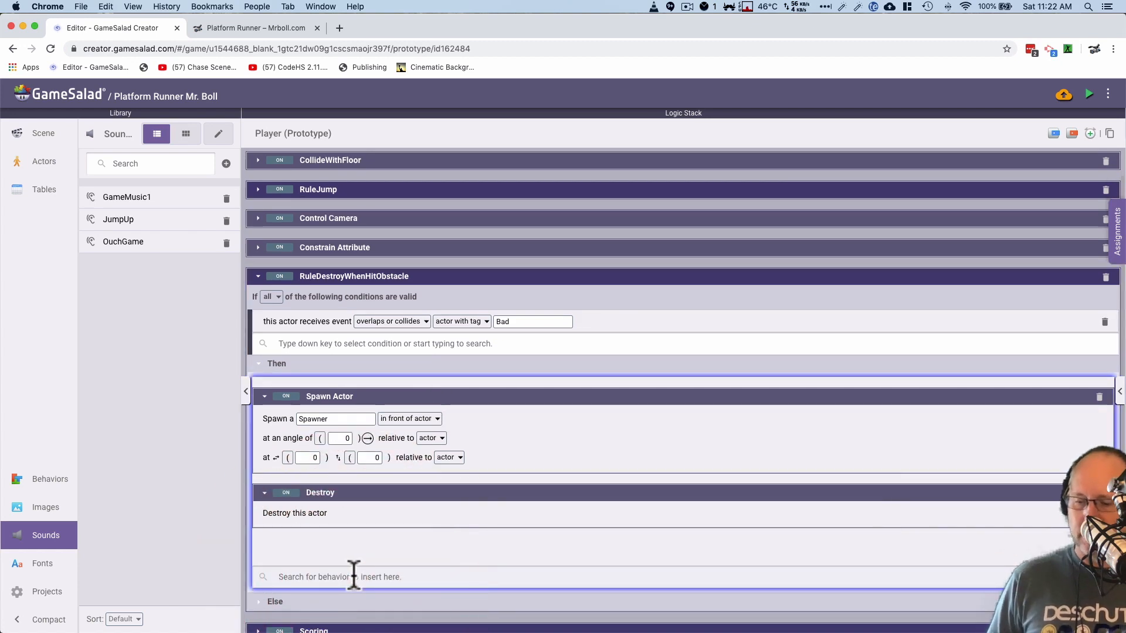
text(play)
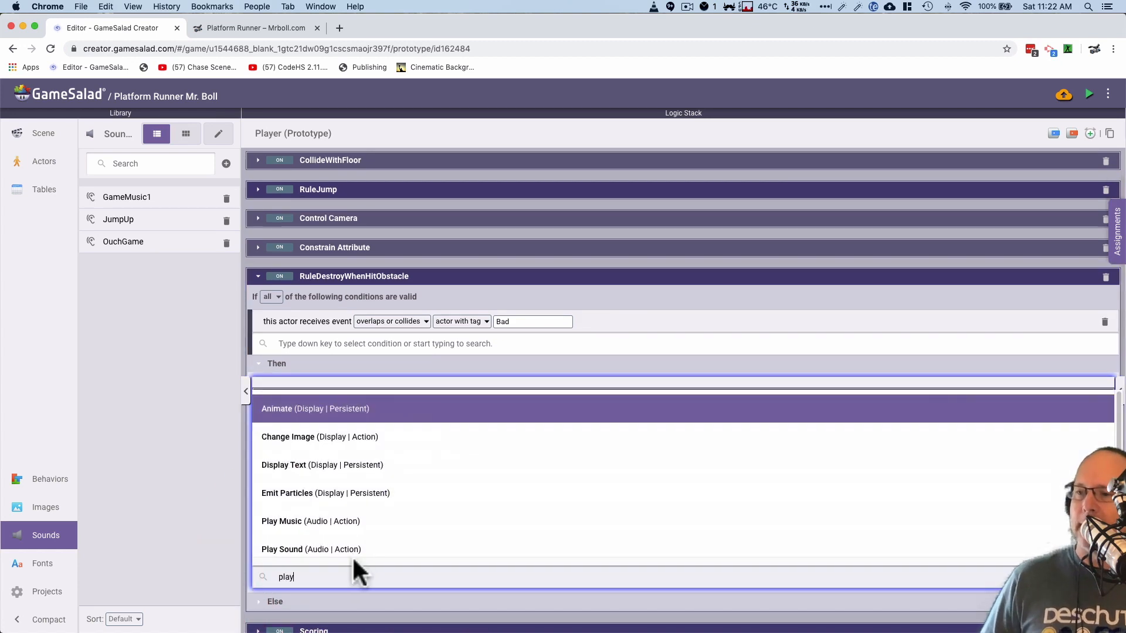
click(311, 549)
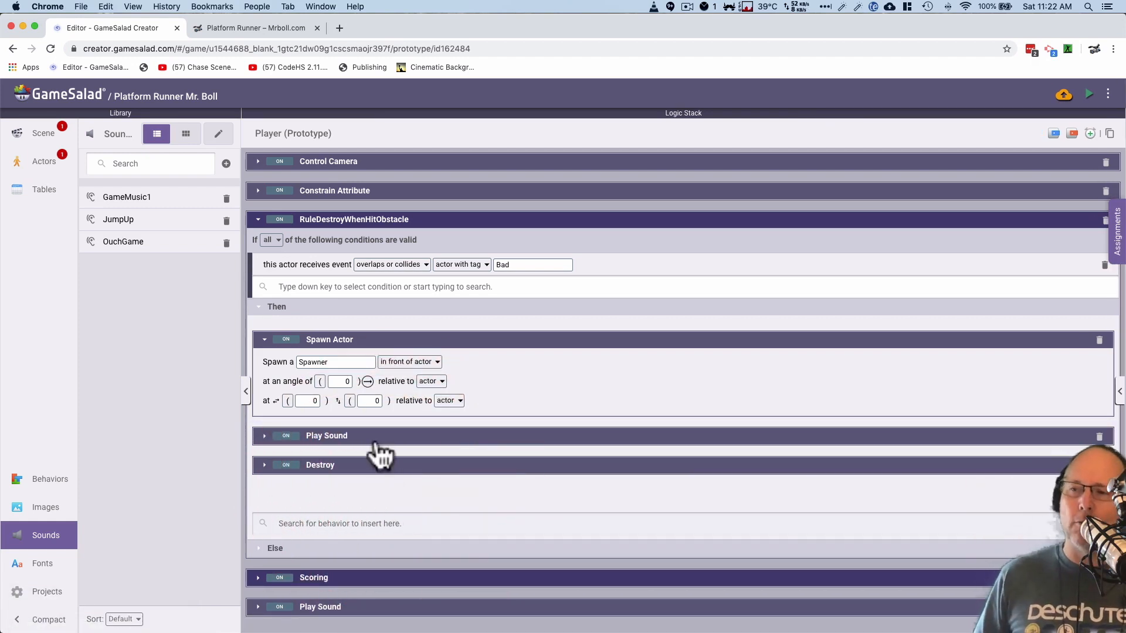
mouse_move(415, 445)
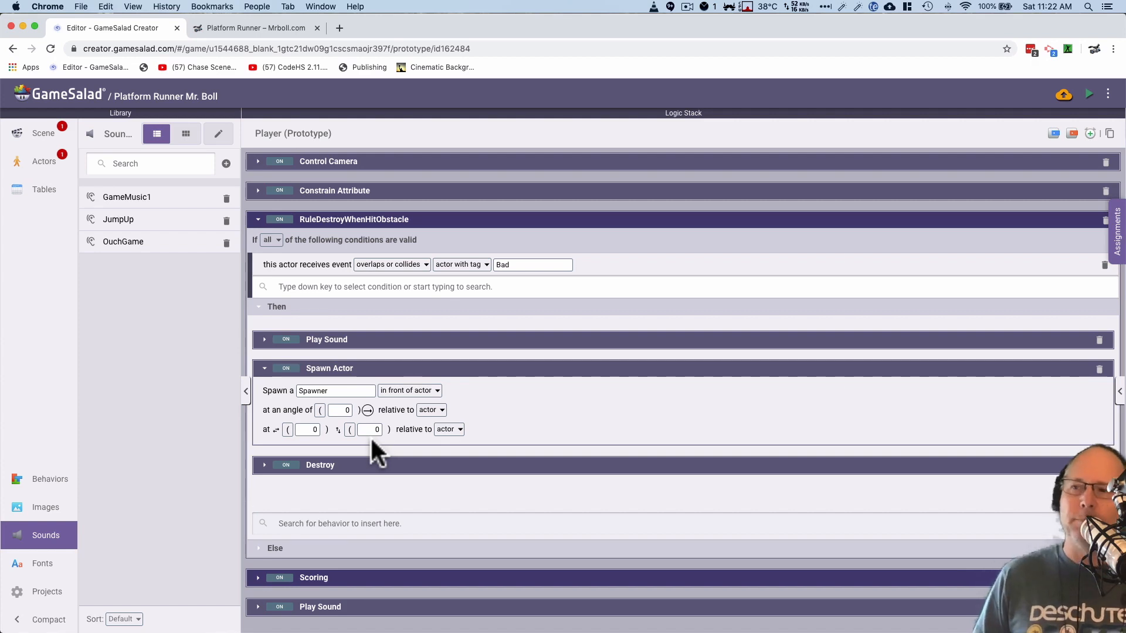
- Set the obstacle rule's Play Sound to OuchGame and preview the game
click(264, 339)
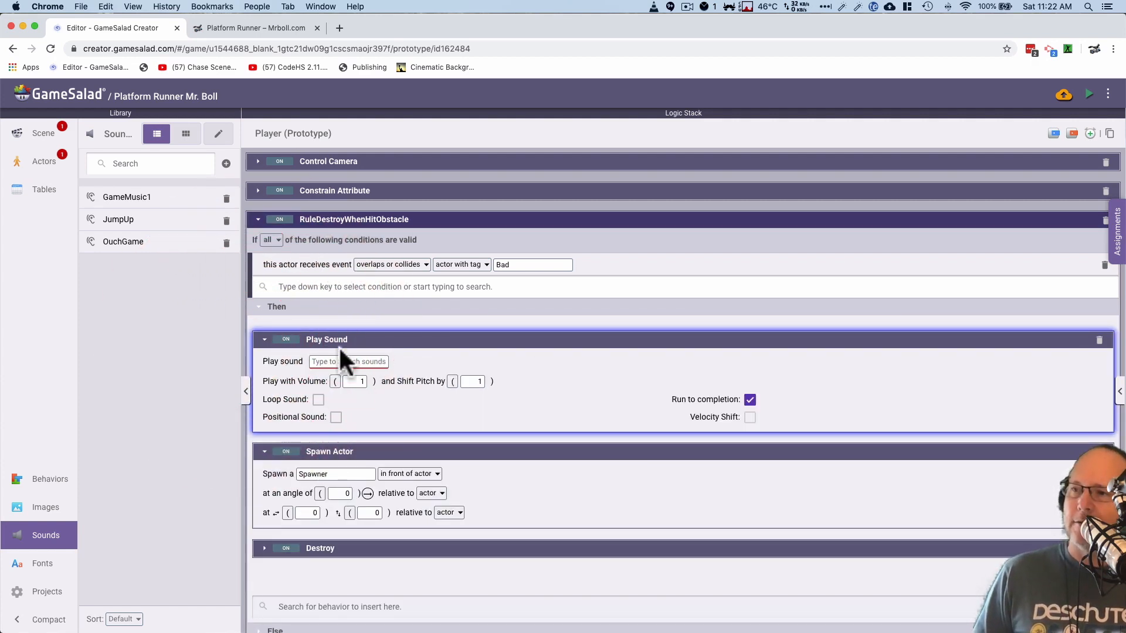
click(348, 361)
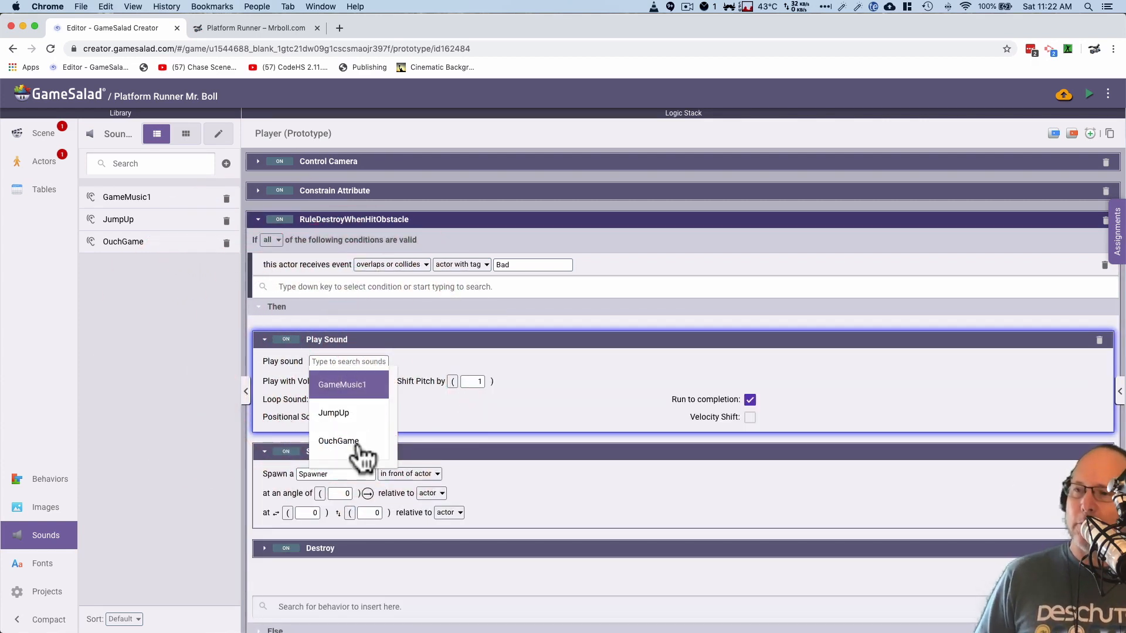
click(337, 441)
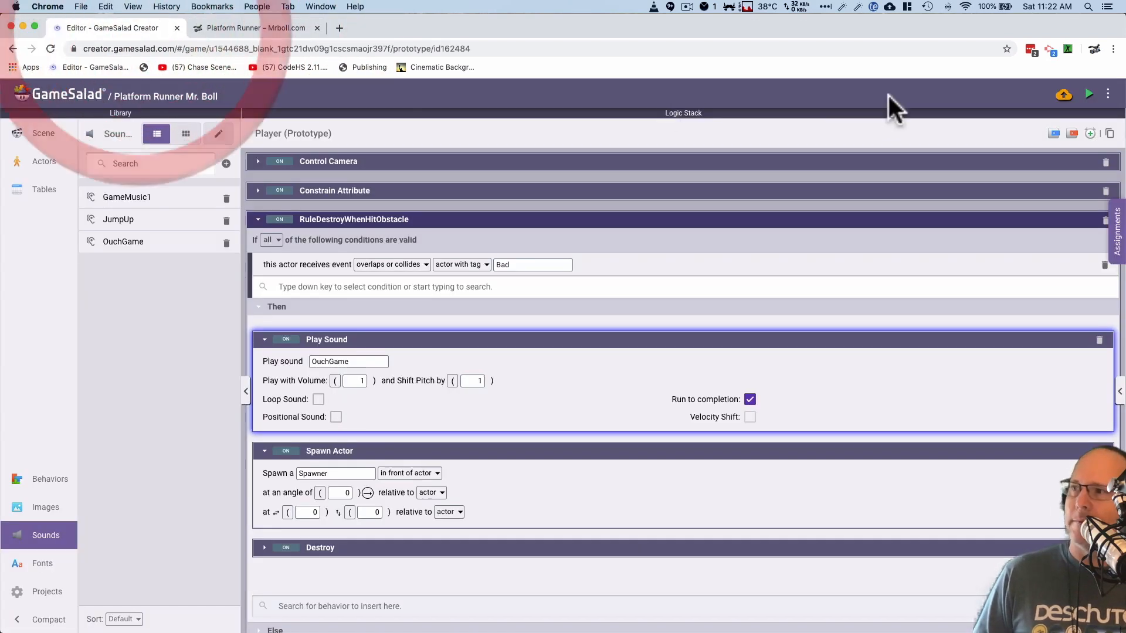
click(1089, 93)
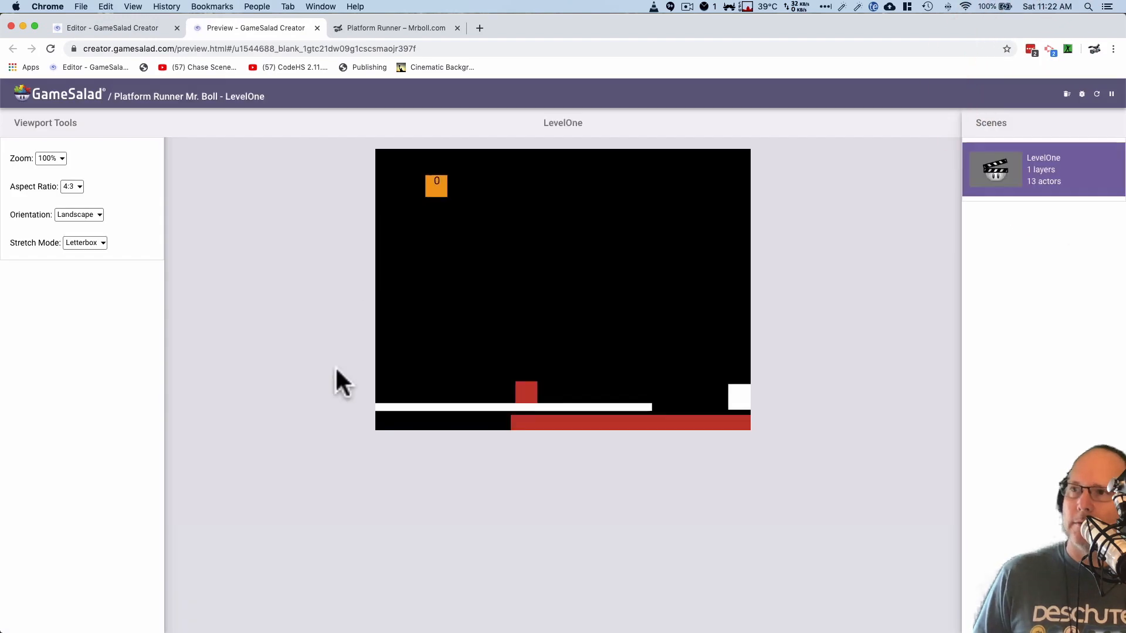